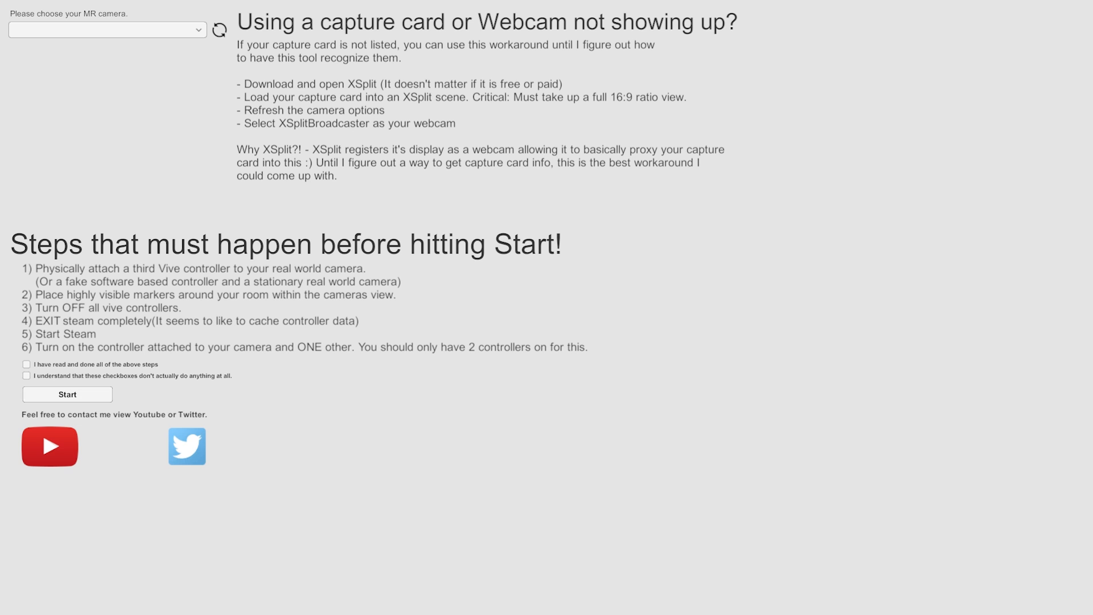
mouse_move(619, 225)
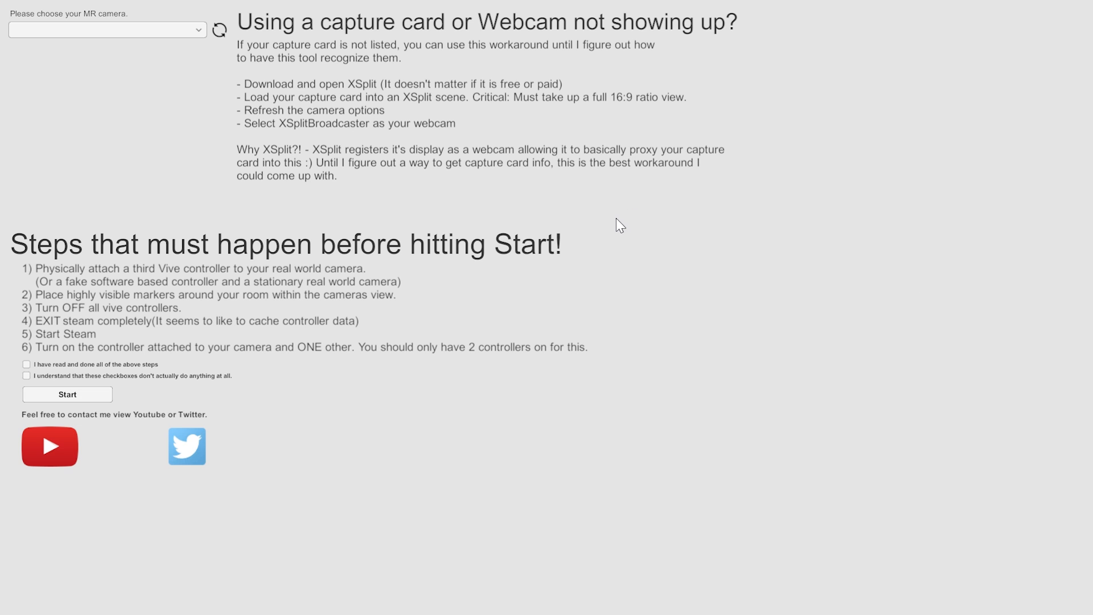
mouse_move(612, 224)
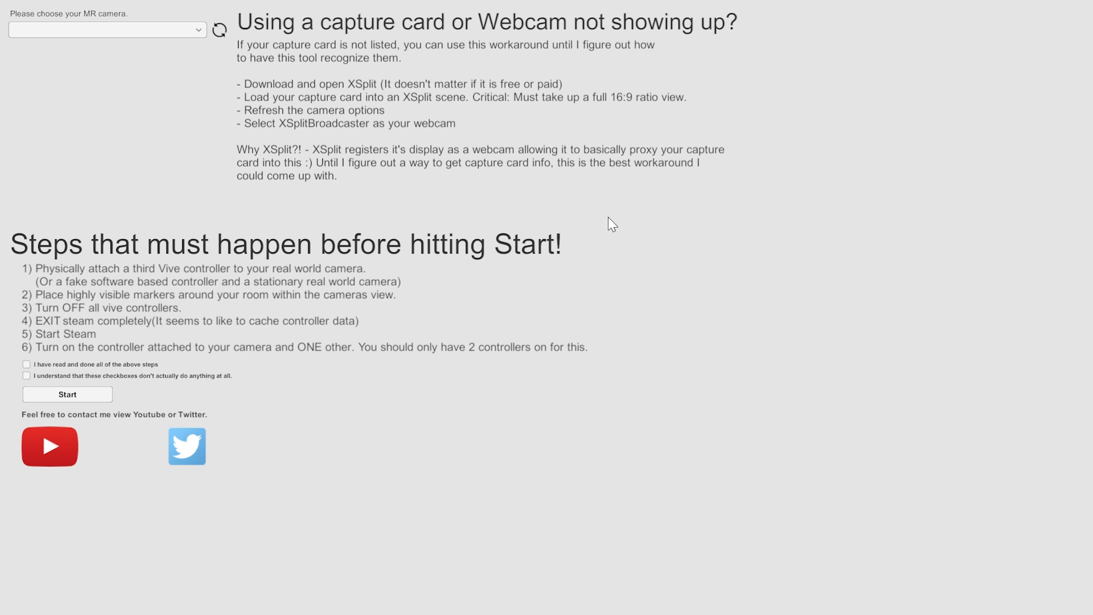
mouse_move(281, 166)
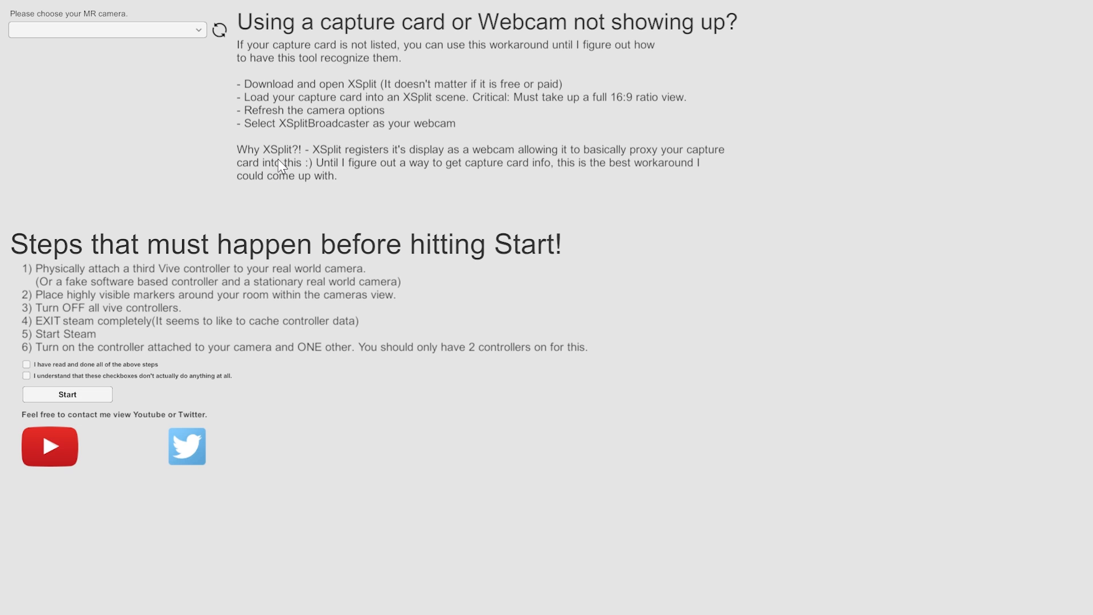
mouse_move(165, 175)
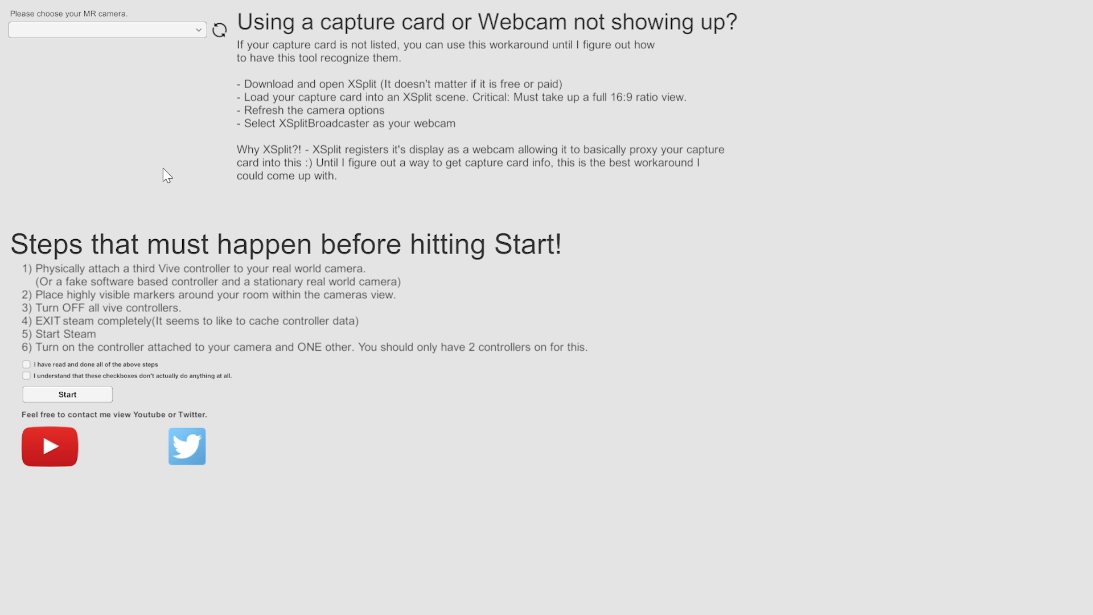
mouse_move(411, 295)
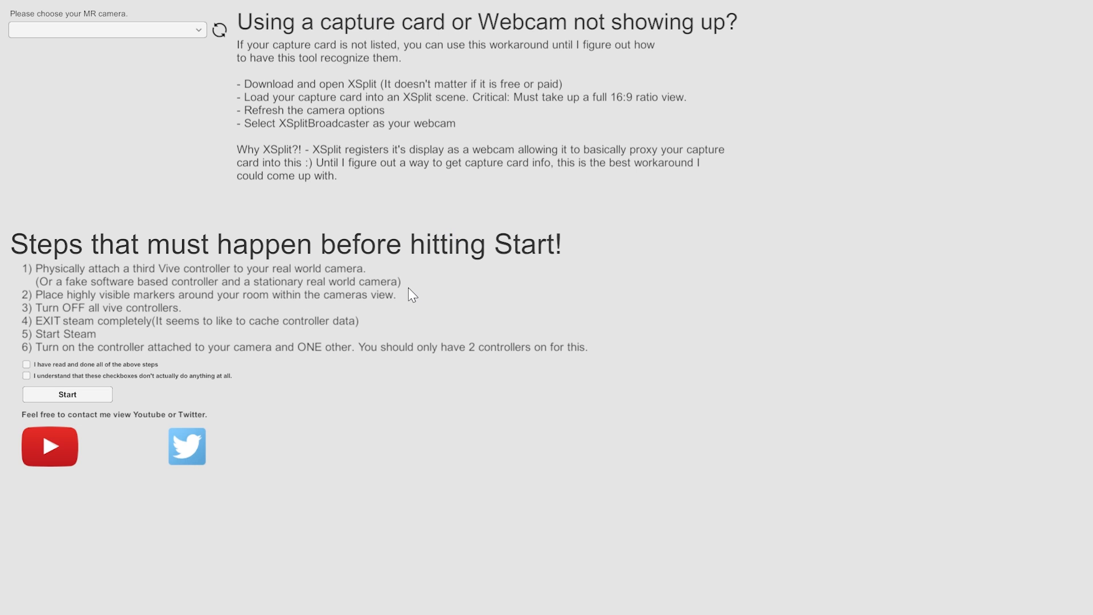
mouse_move(212, 317)
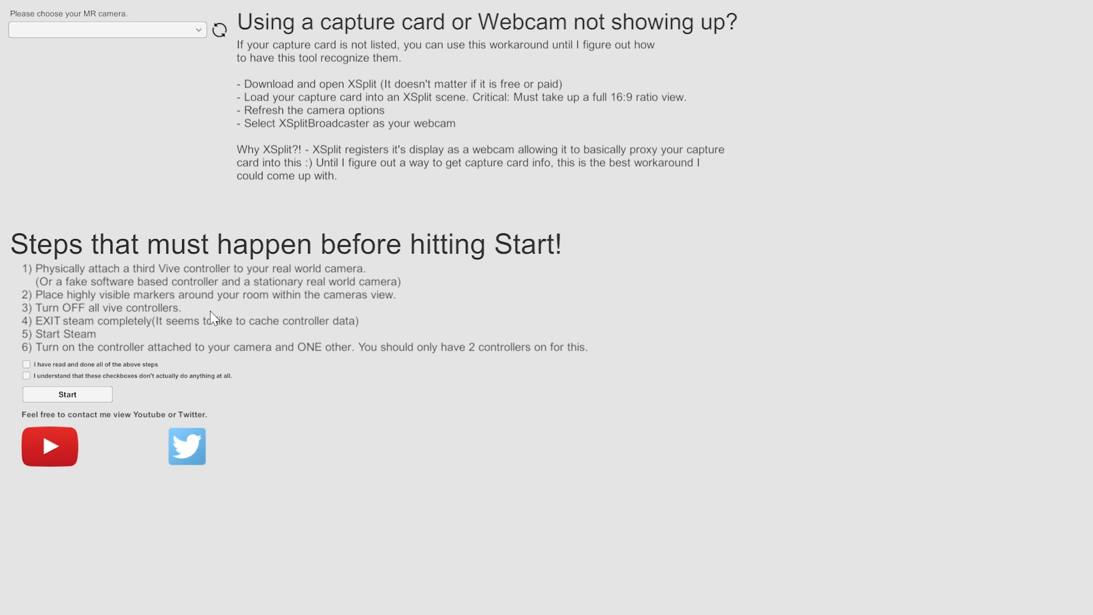
mouse_move(232, 311)
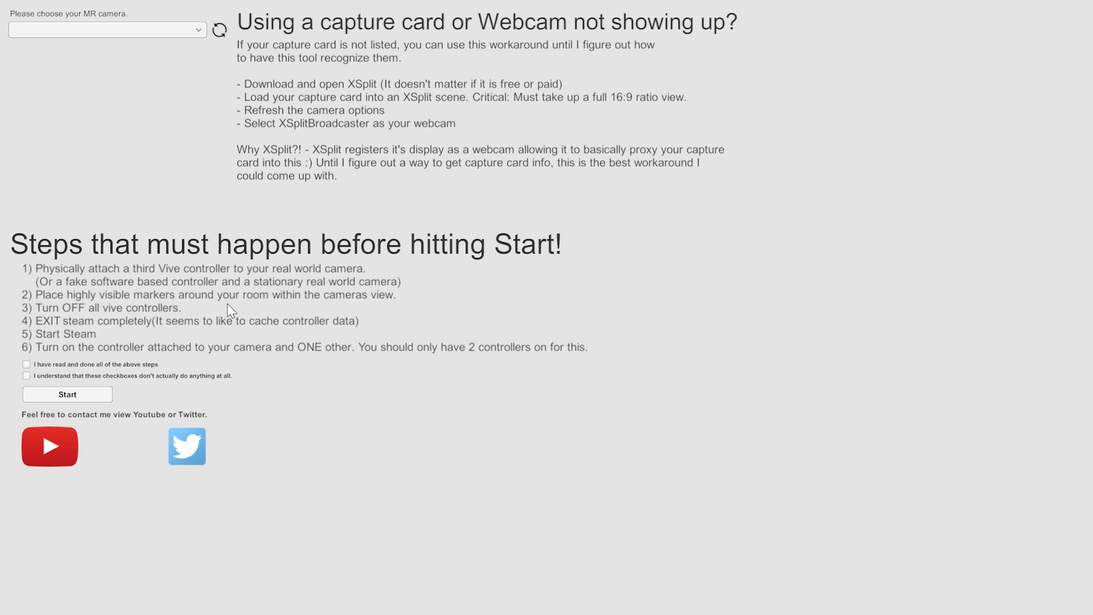
mouse_move(230, 321)
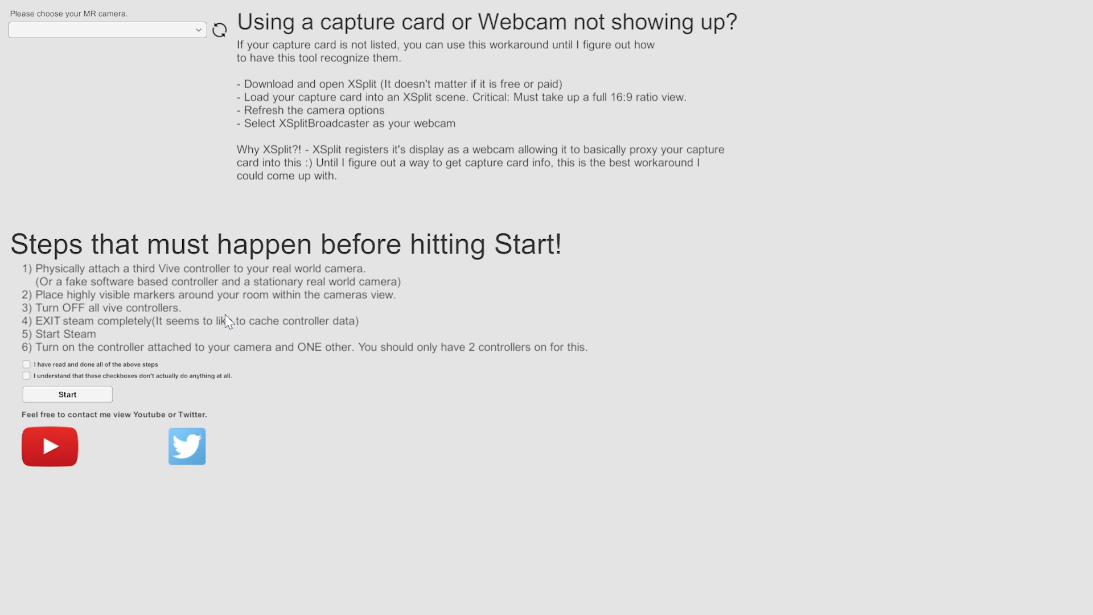
mouse_move(167, 308)
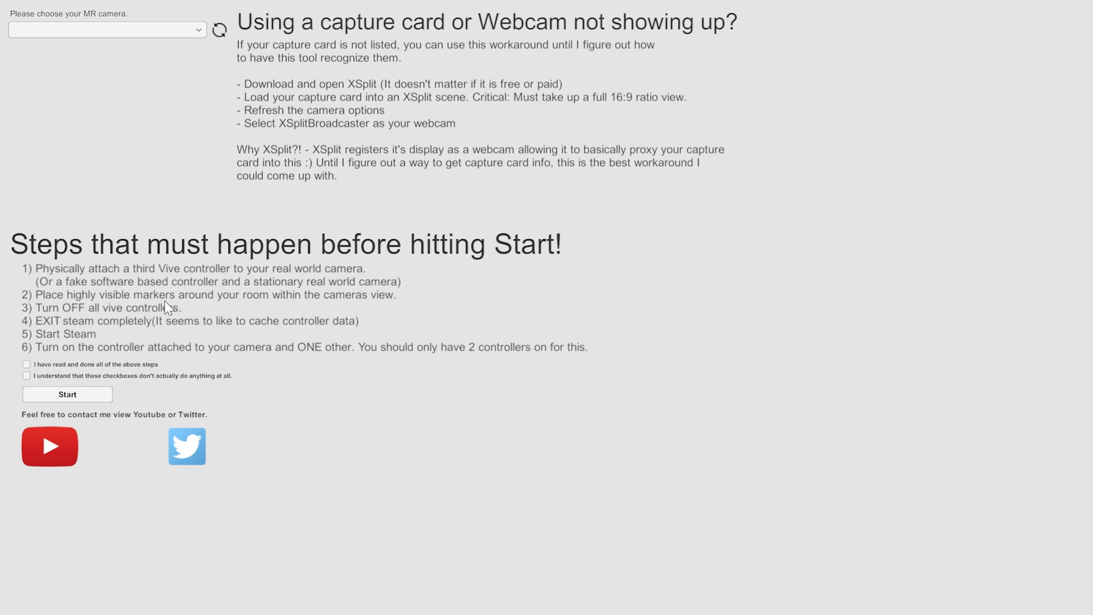
mouse_move(217, 315)
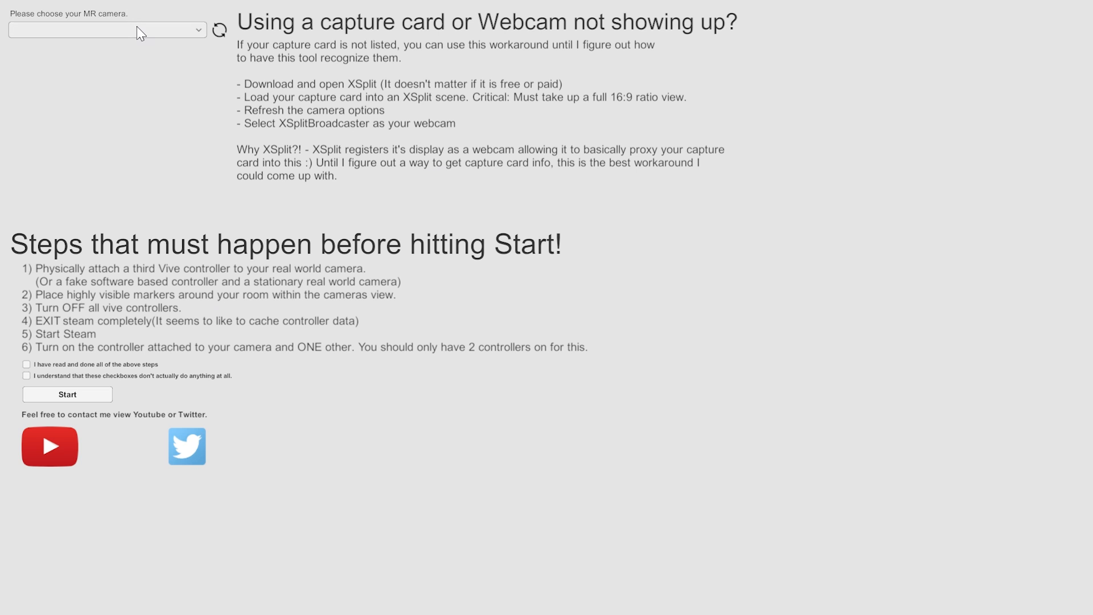
- Open the MR camera dropdown to list cameras such as the Logitech webcam and XSplitBroadcaster
left_click(105, 30)
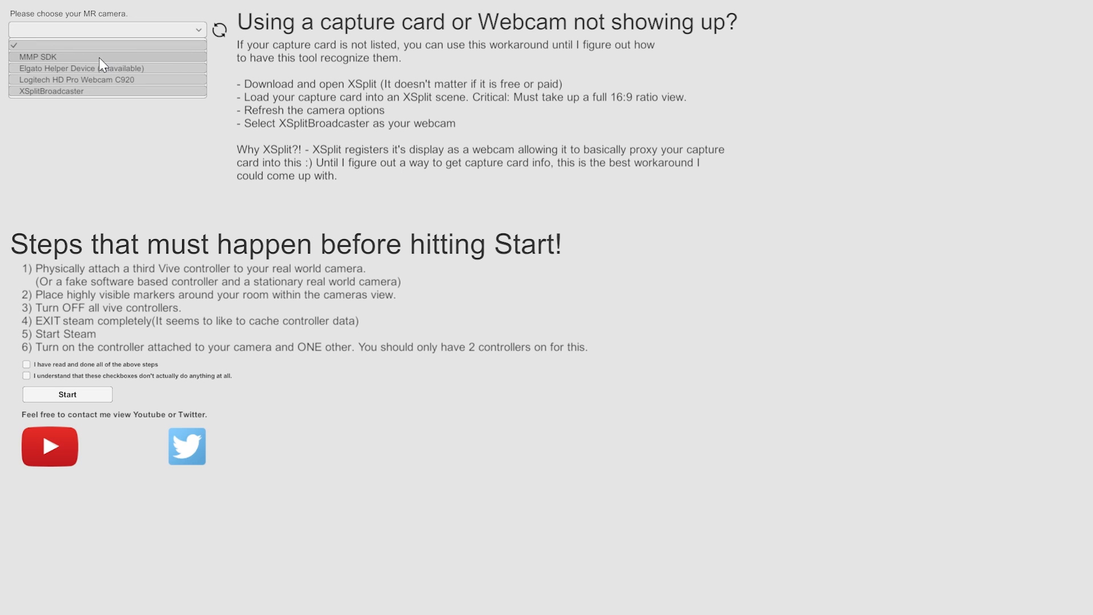
mouse_move(261, 73)
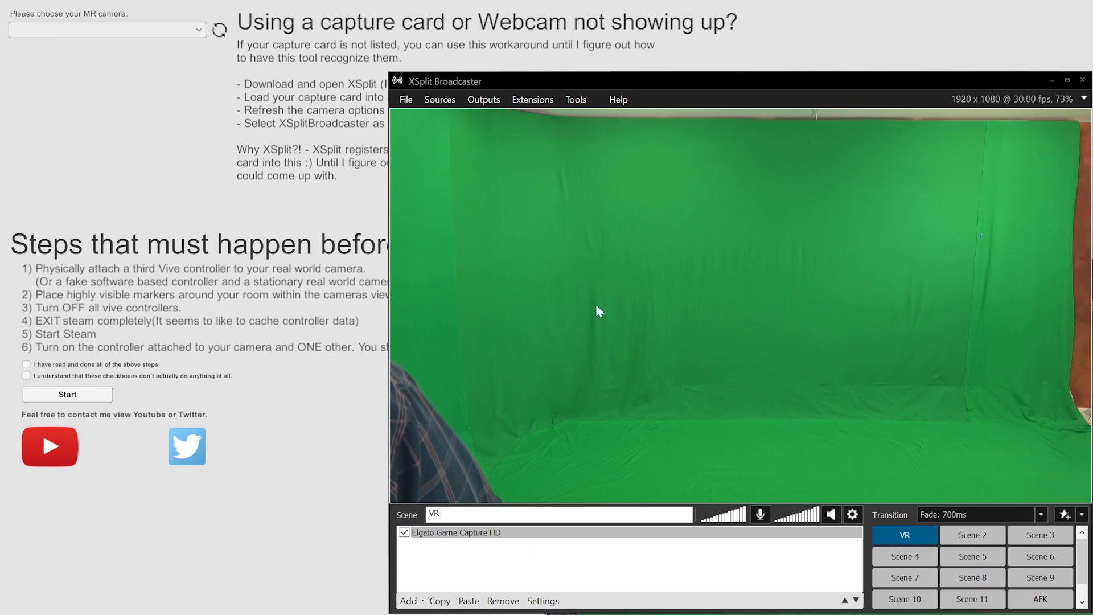
mouse_move(929, 355)
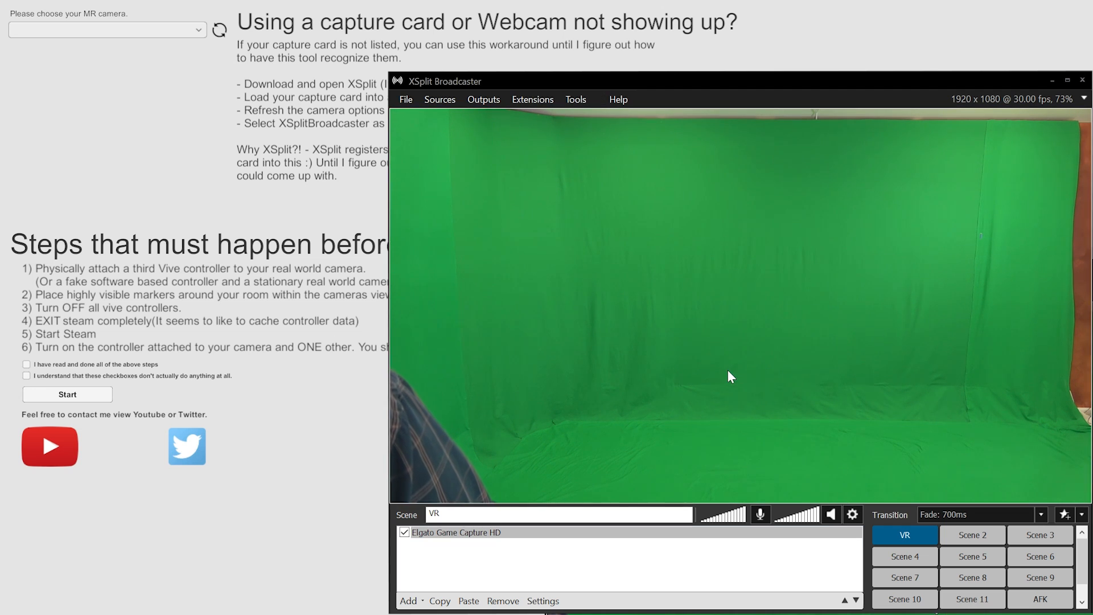
mouse_move(779, 297)
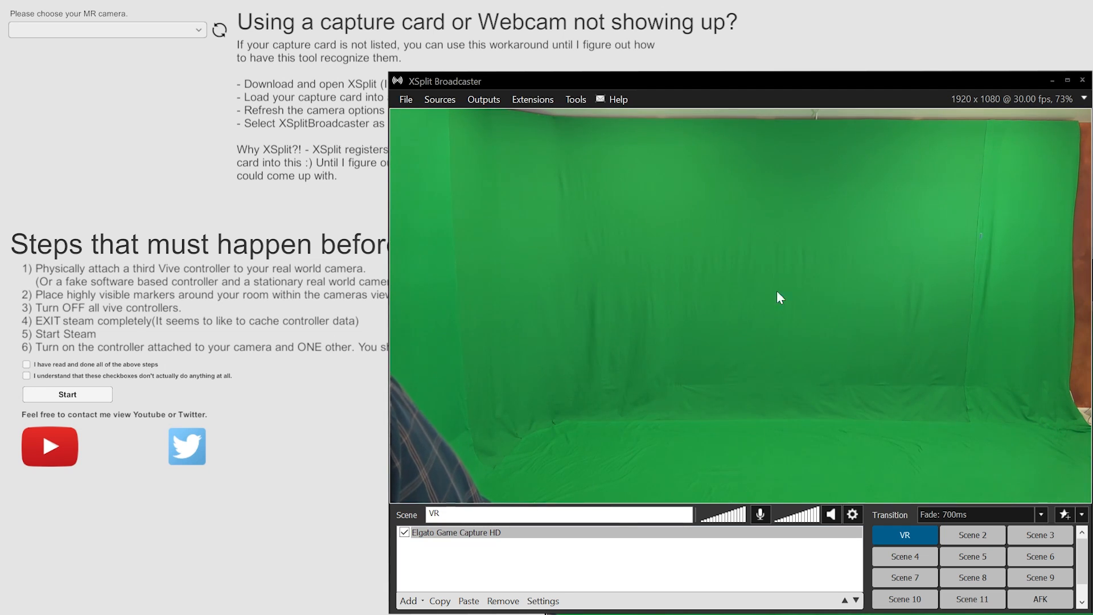
mouse_move(508, 194)
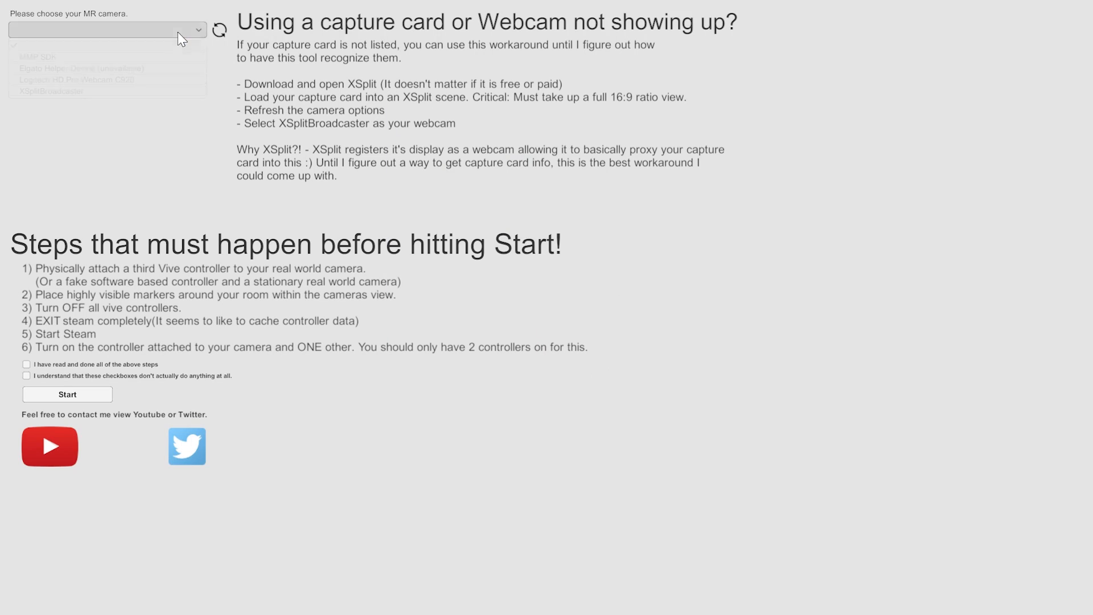
- Choose XSplitBroadcaster as the MR camera, then reopen the list to confirm it's checked
left_click(51, 90)
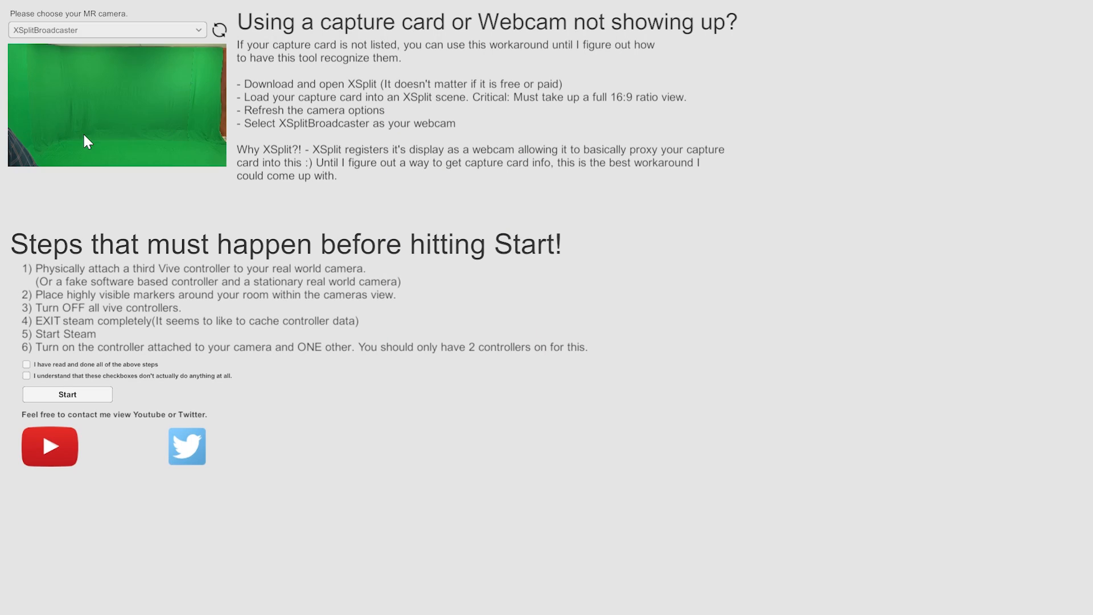
mouse_move(122, 165)
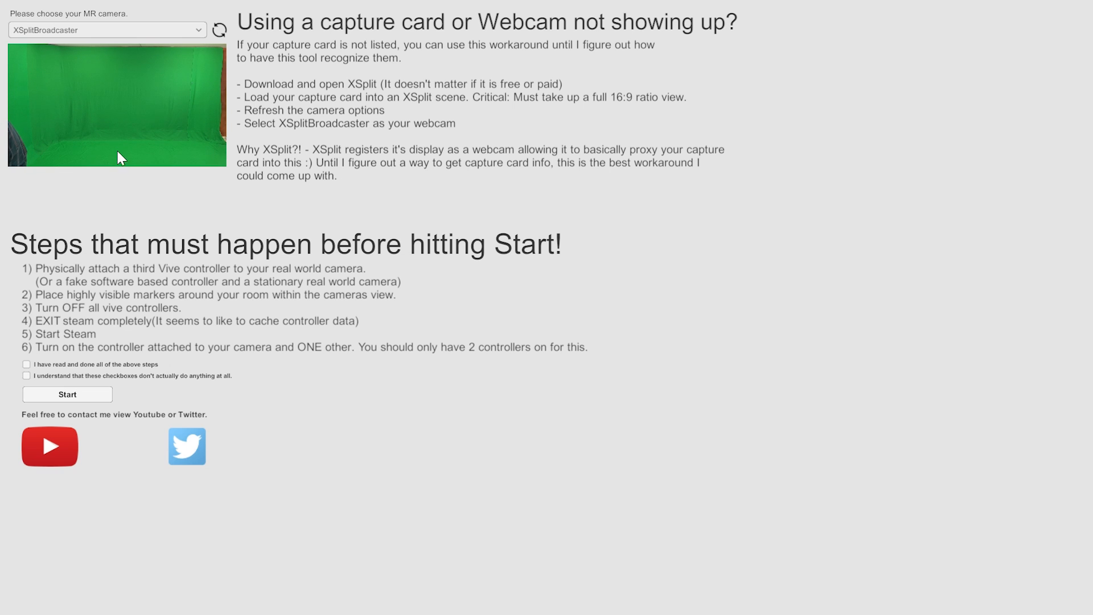
mouse_move(113, 139)
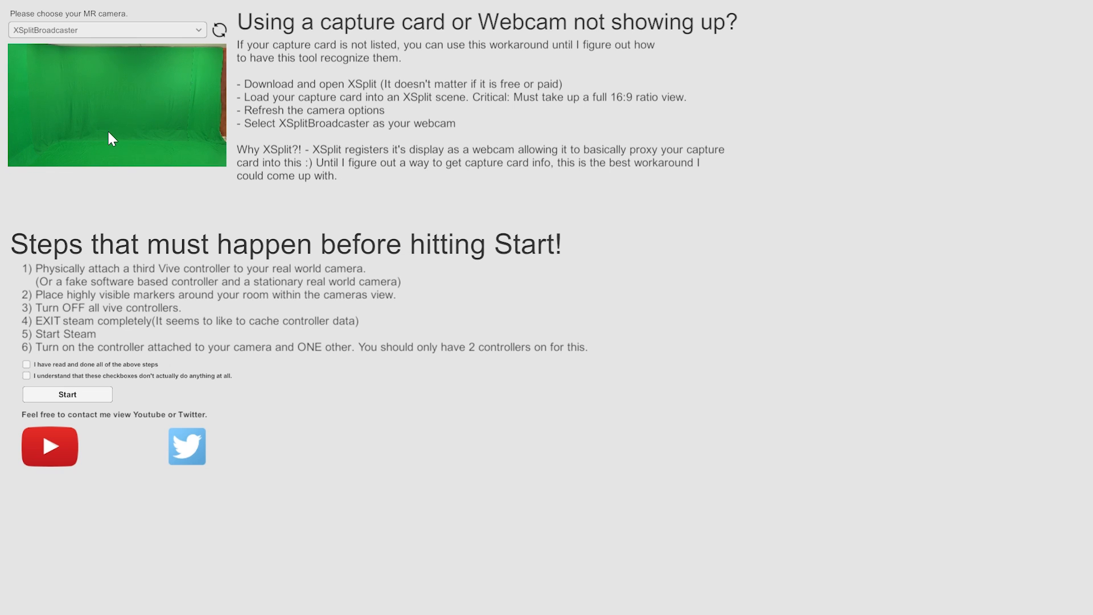
left_click(106, 29)
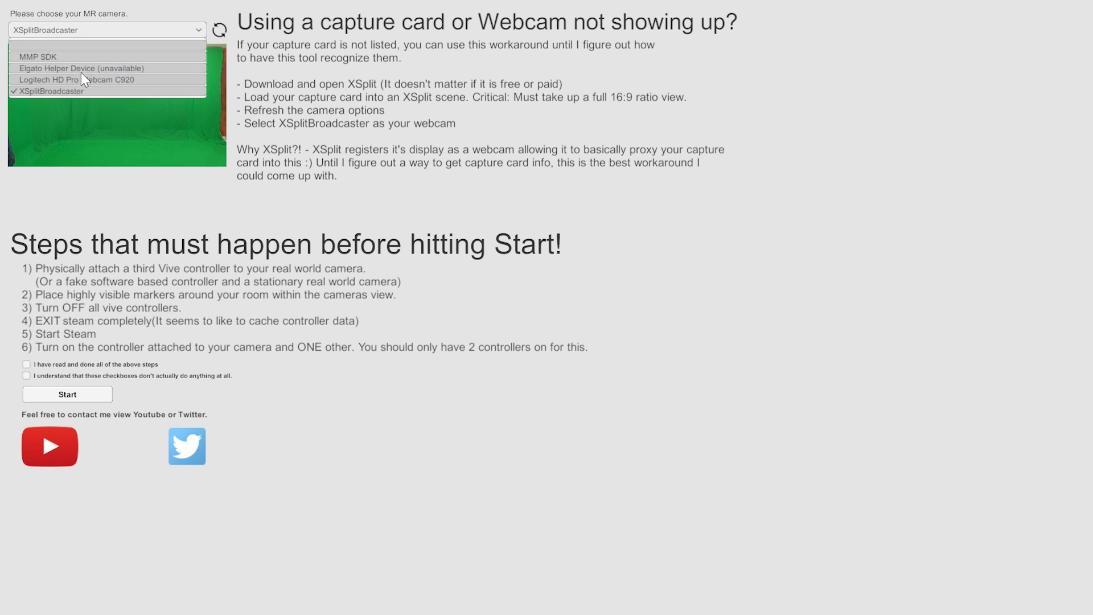
mouse_move(70, 97)
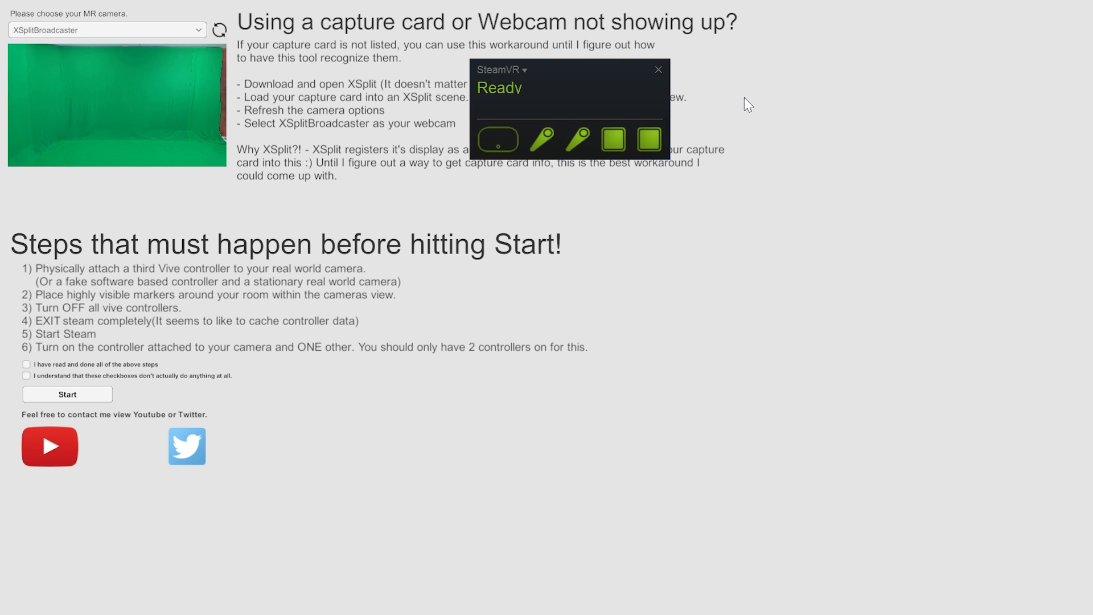
mouse_move(728, 91)
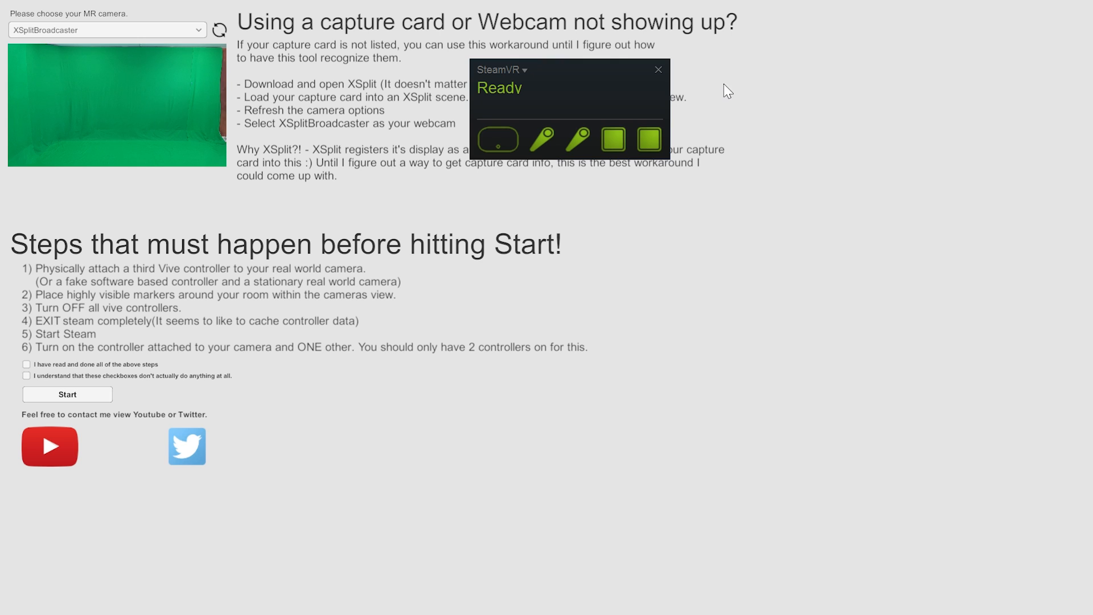
mouse_move(619, 89)
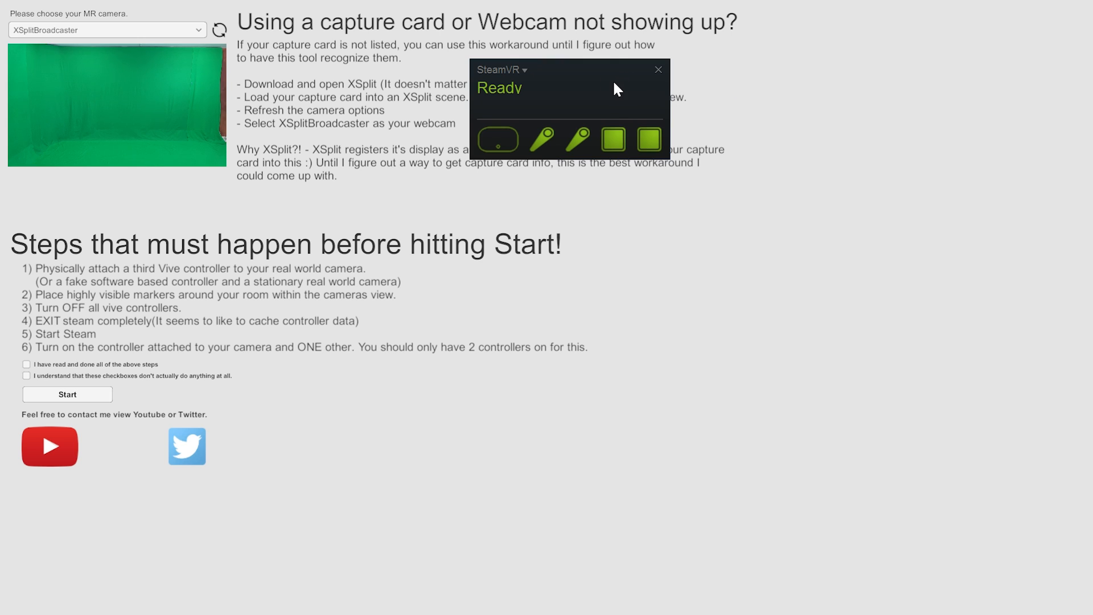
mouse_move(544, 143)
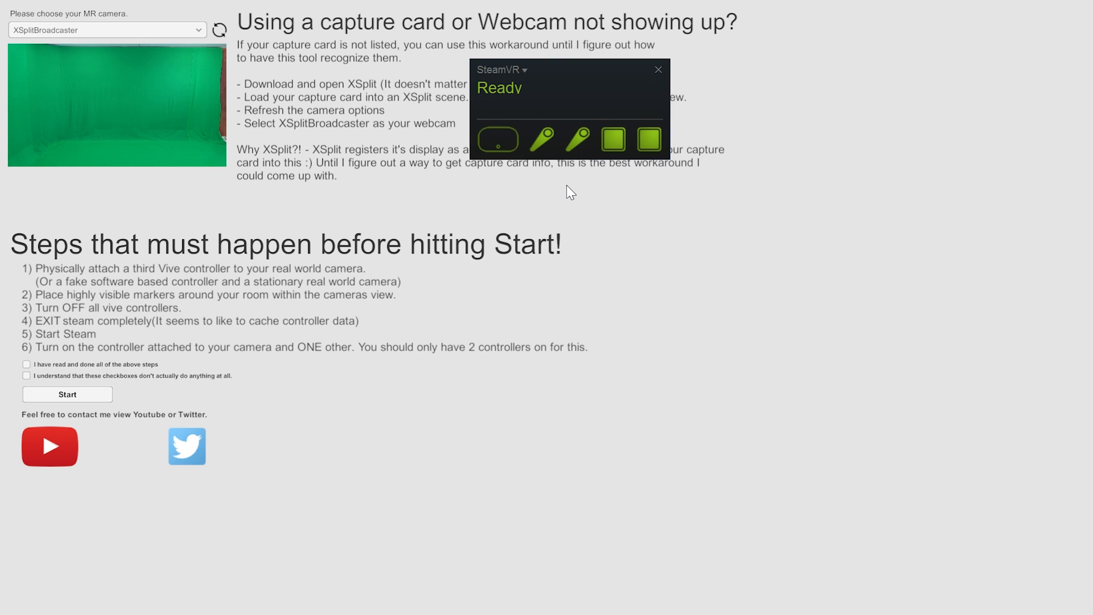
mouse_move(576, 178)
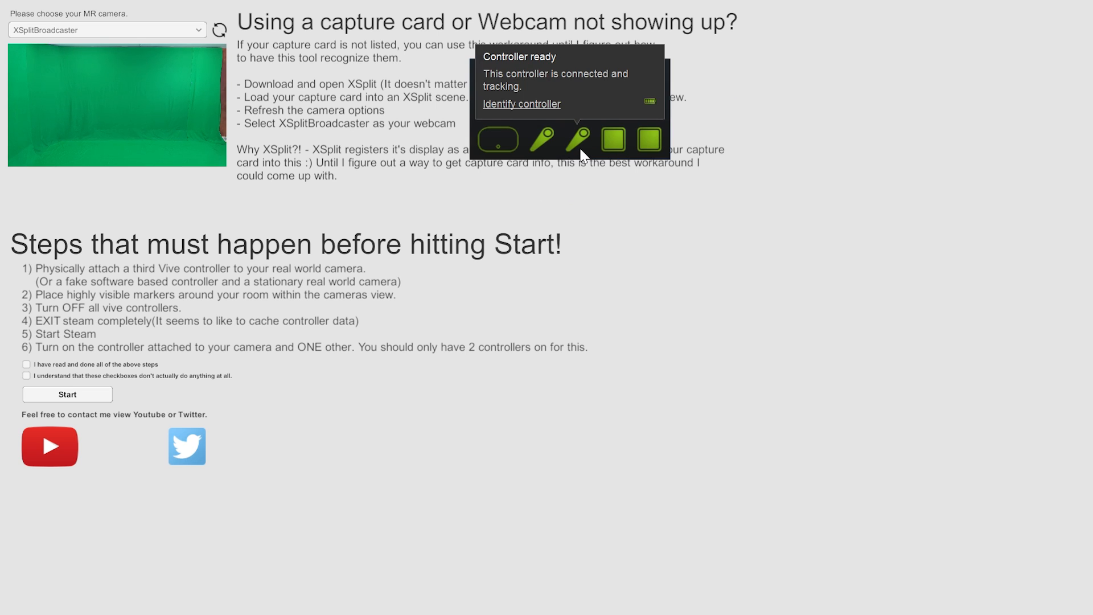
left_click(67, 394)
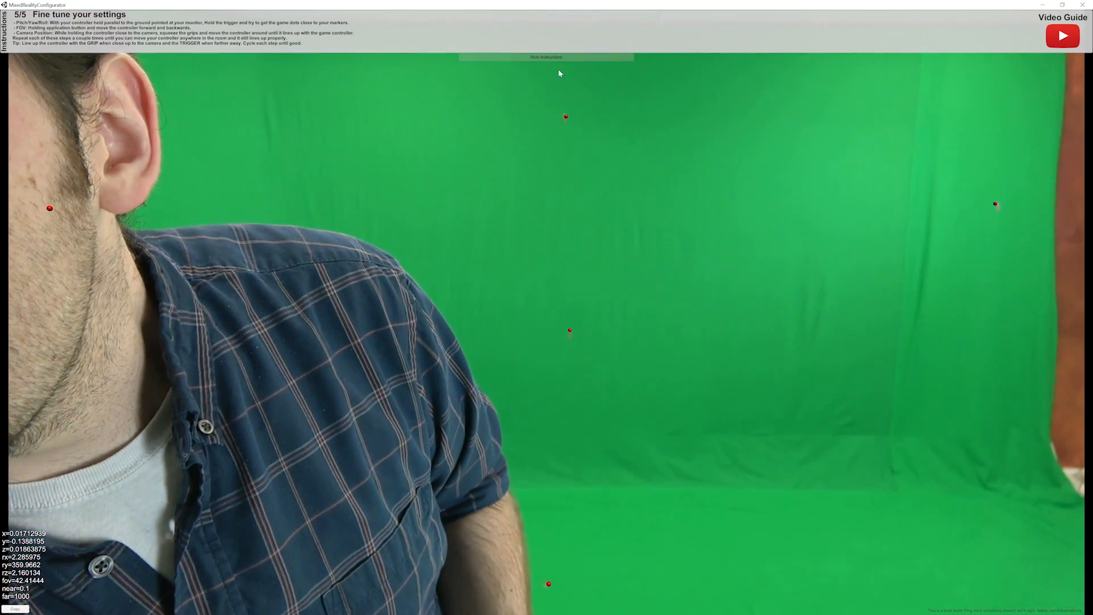
- Hide the calibration instructions at the fine-tuning stage
left_click(546, 57)
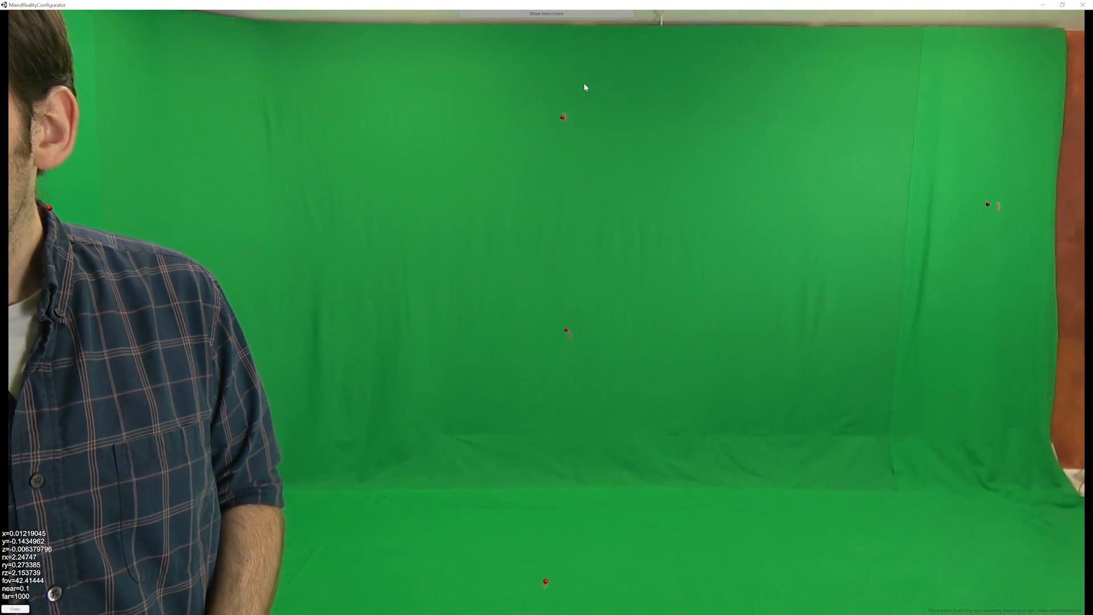